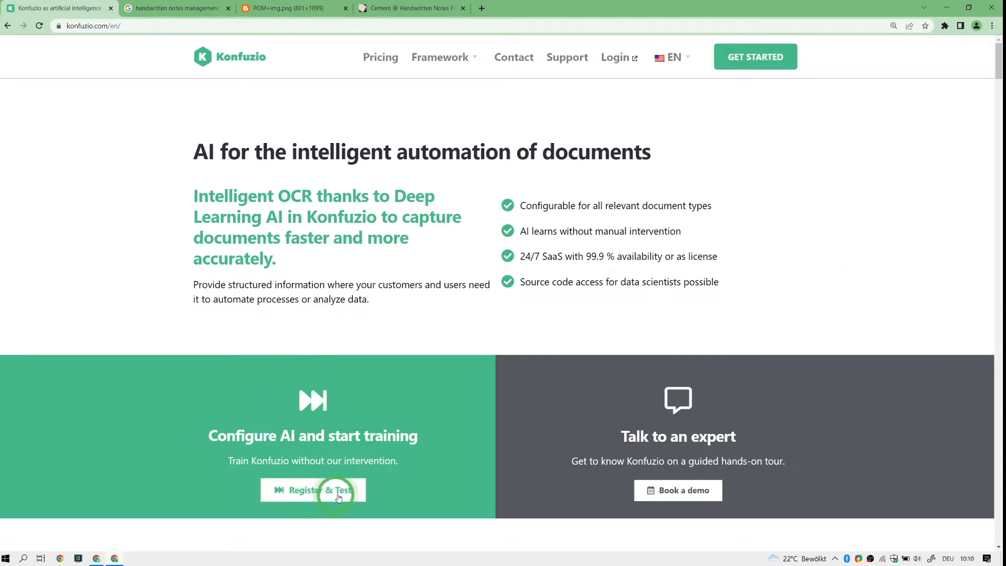
mouse_move(615, 57)
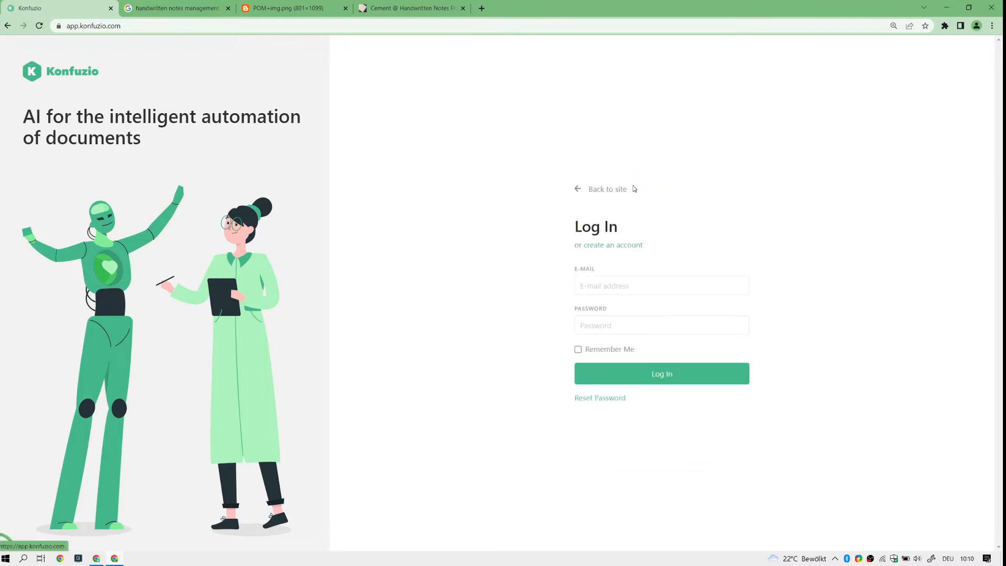
Log in with the saved demo e-mail and autofilled password.
click(661, 285)
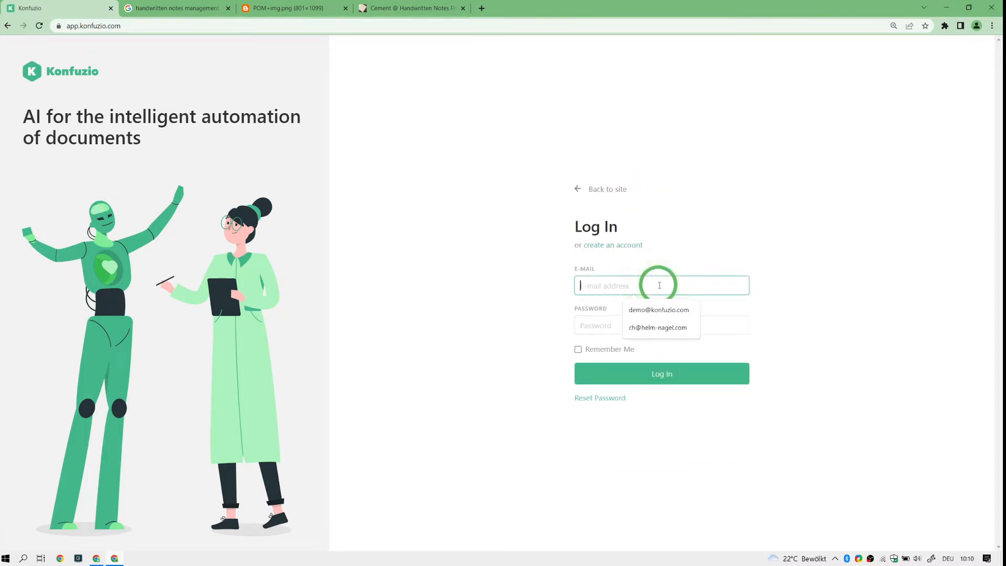
click(658, 309)
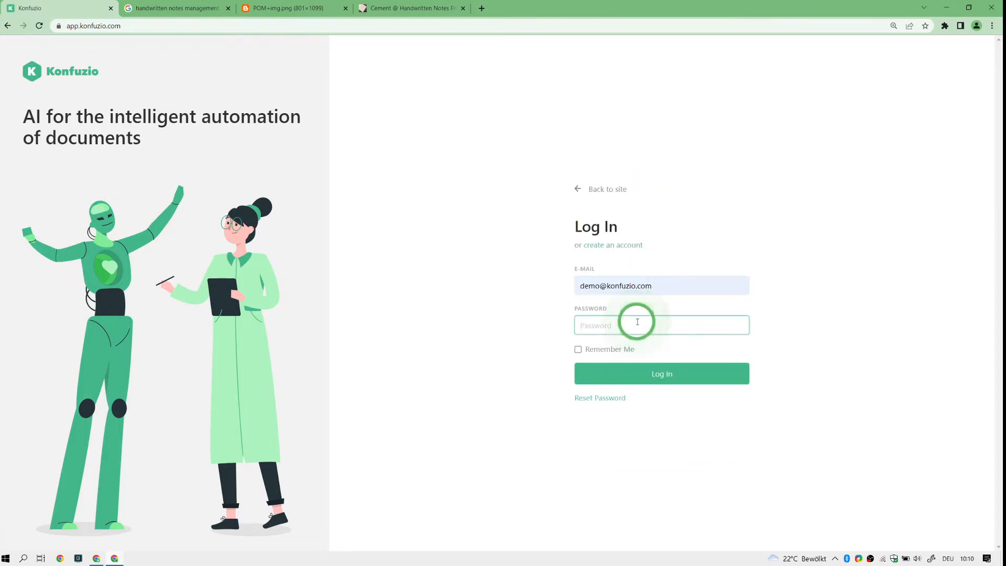
click(662, 372)
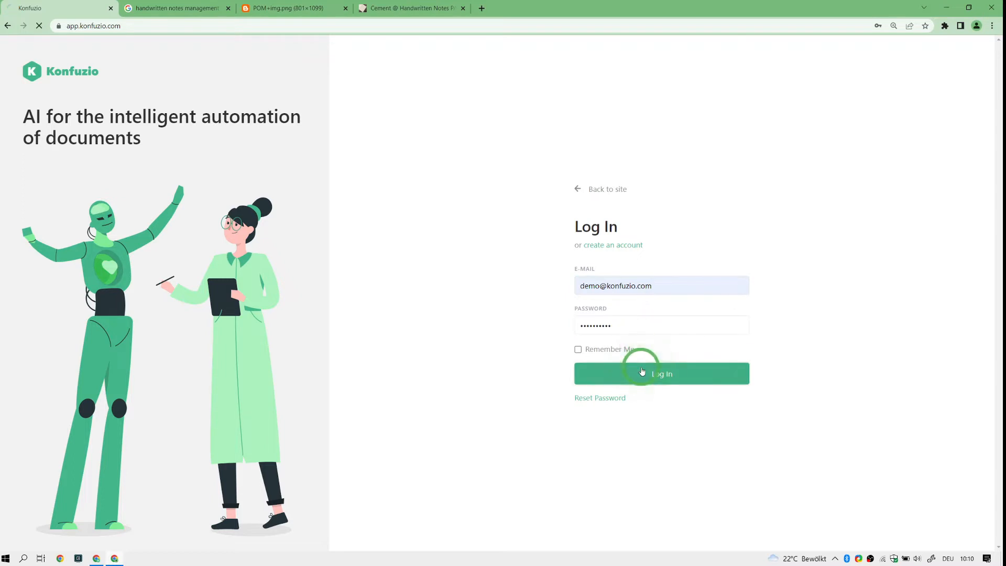
click(661, 373)
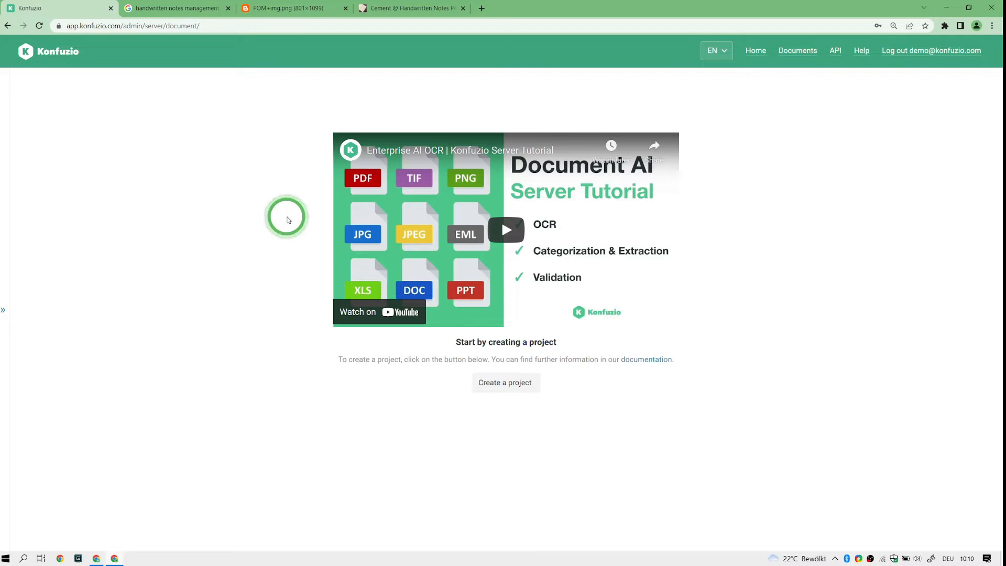
mouse_move(335, 380)
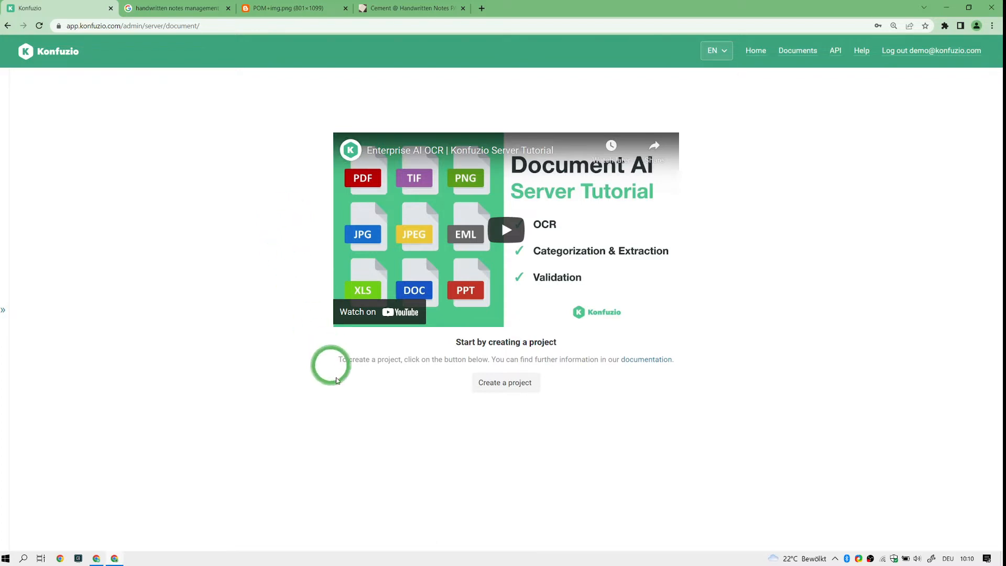
mouse_move(491, 319)
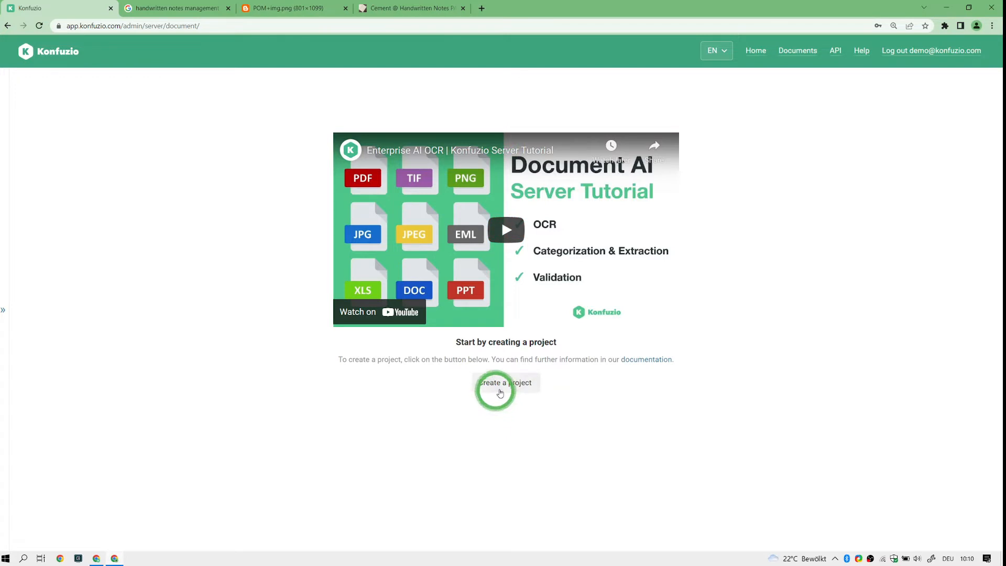
Create and save project 'Convert Handwriting' with 'Enable assignee' unchecked.
click(505, 383)
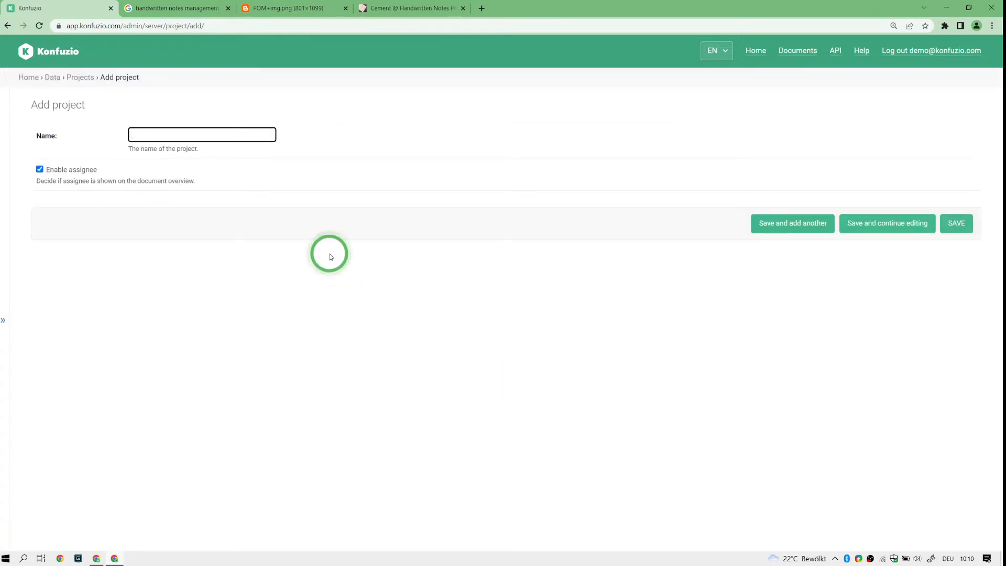
text(Conr)
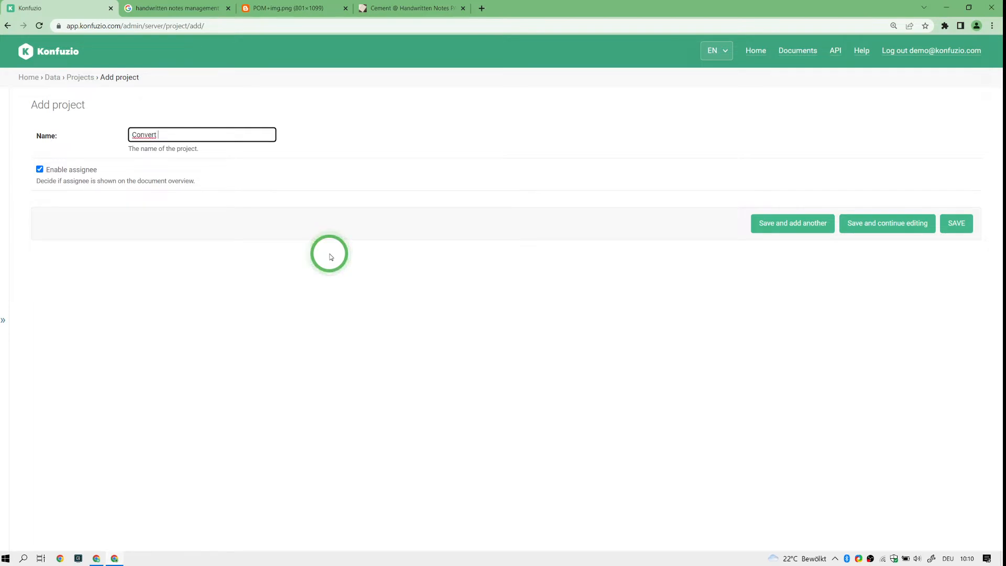
text(Handwrt)
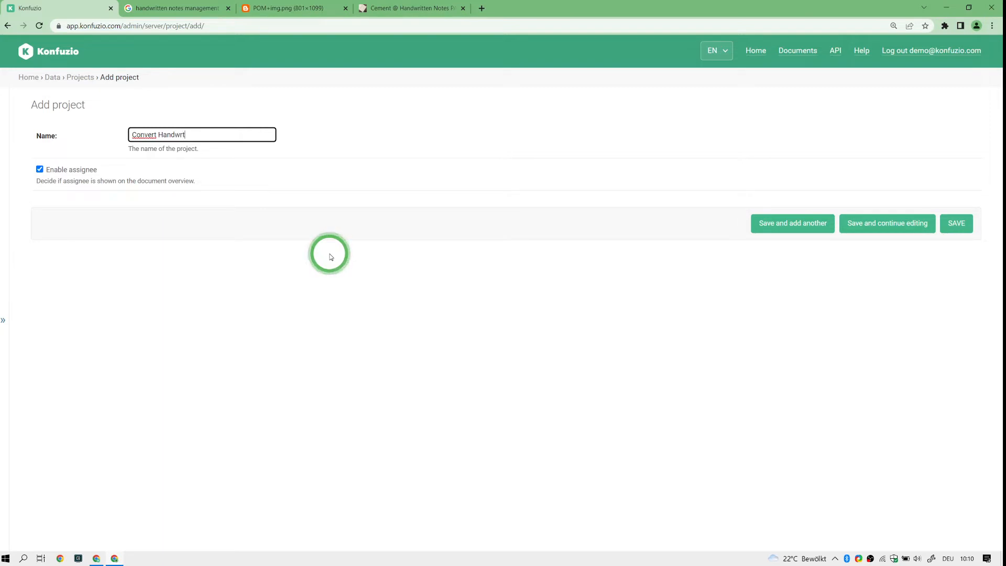
text(ing)
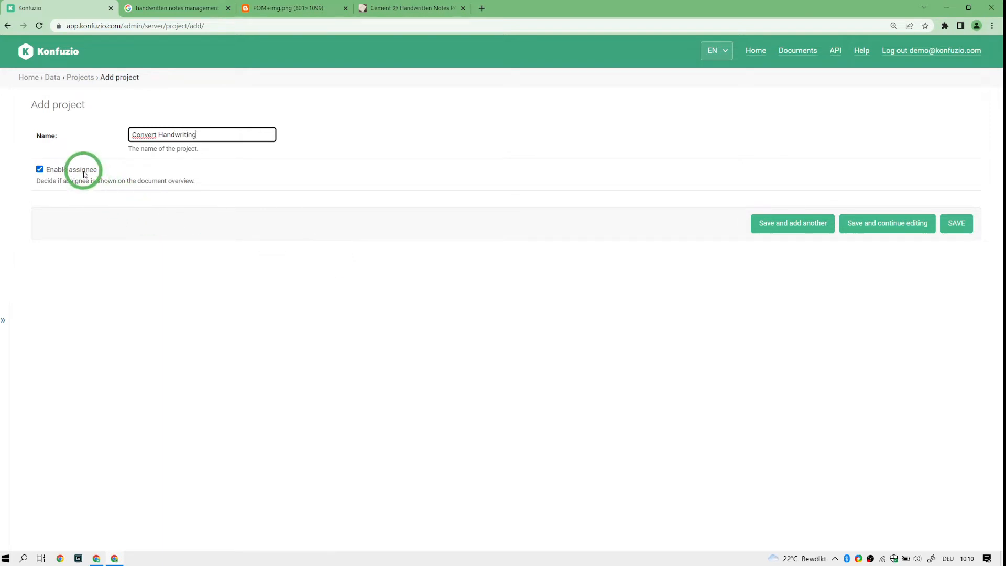
click(40, 168)
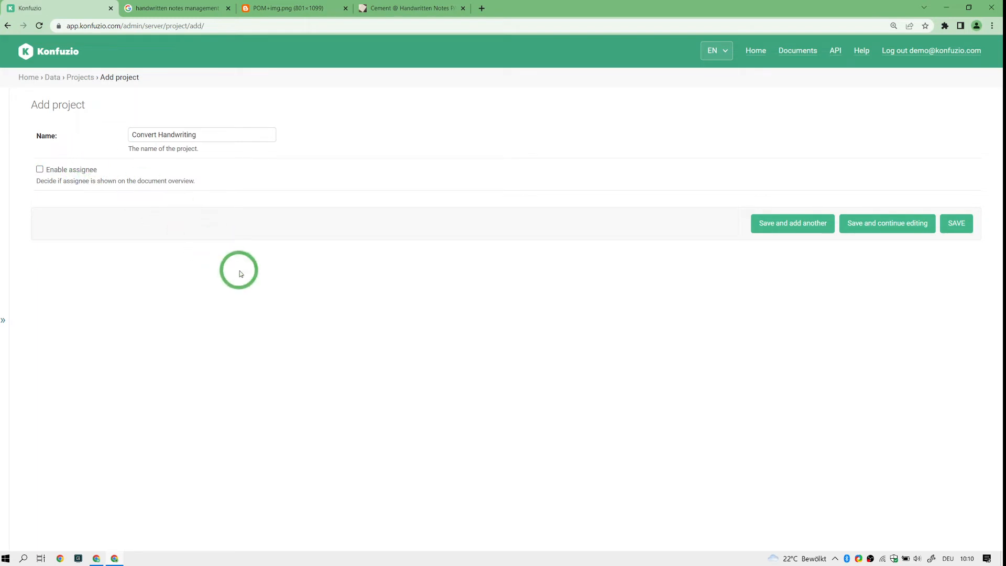
mouse_move(799, 269)
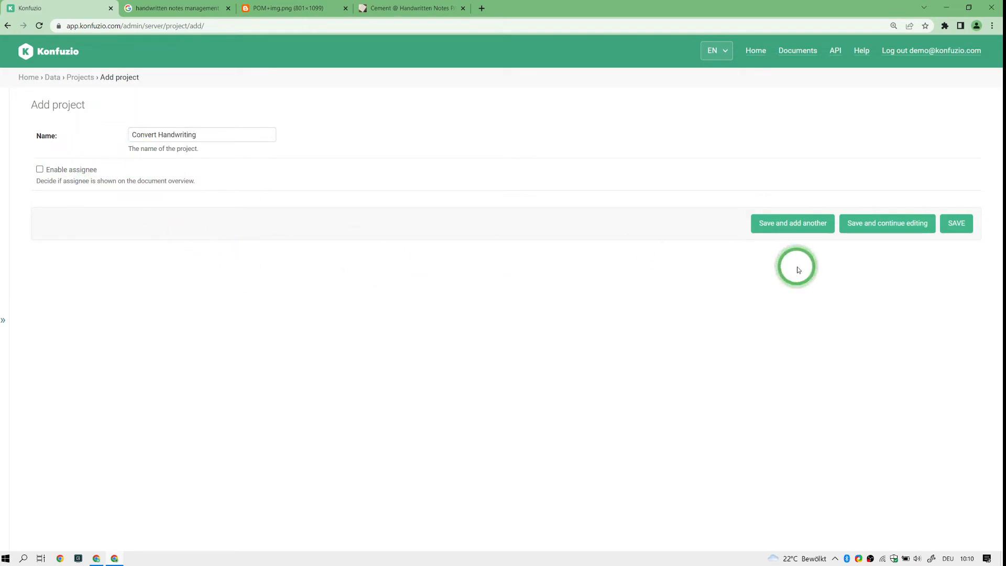
click(955, 222)
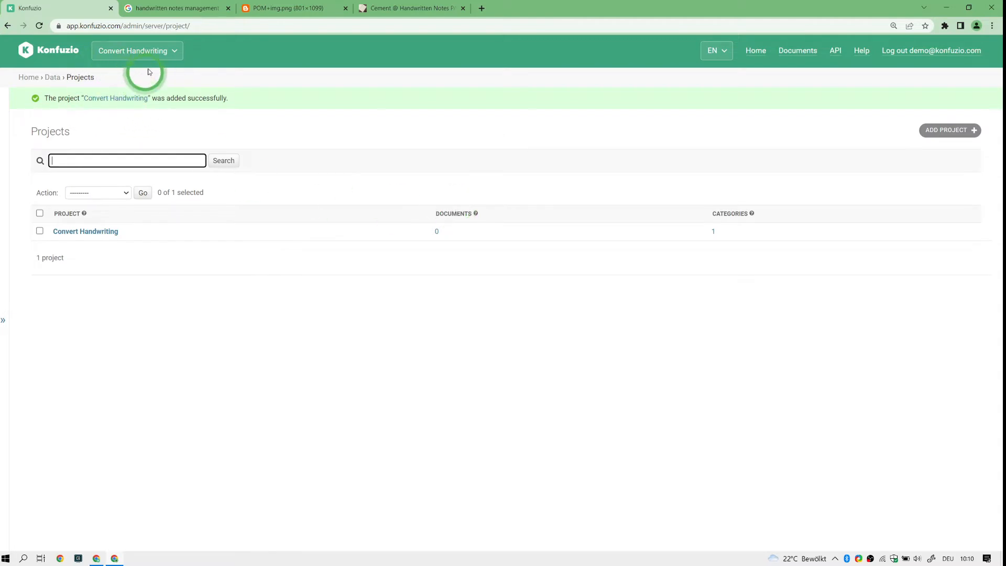
mouse_move(774, 66)
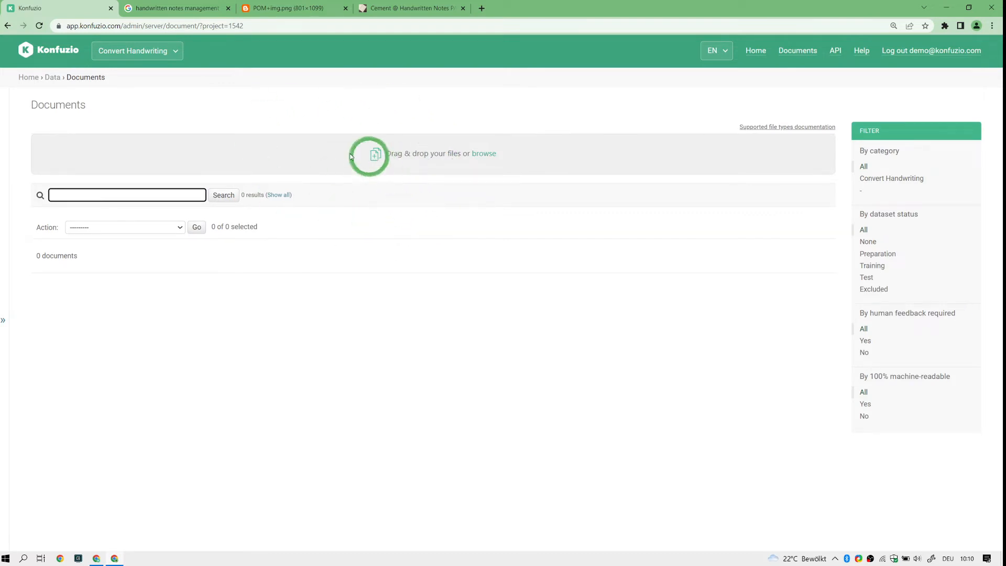
mouse_move(384, 202)
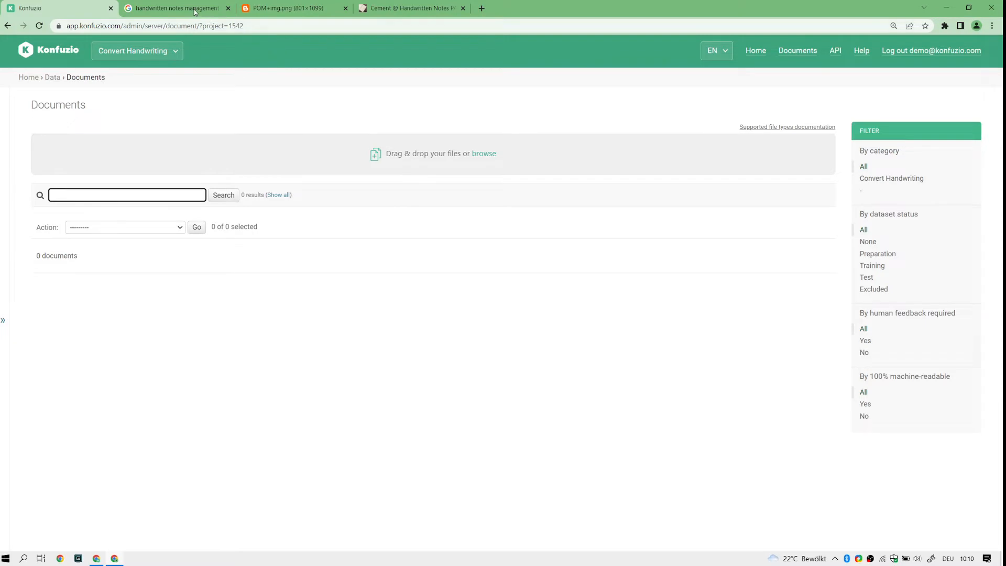
Save the handwritten notes image as POM img.png and return to the Konfuzio documents page.
click(289, 8)
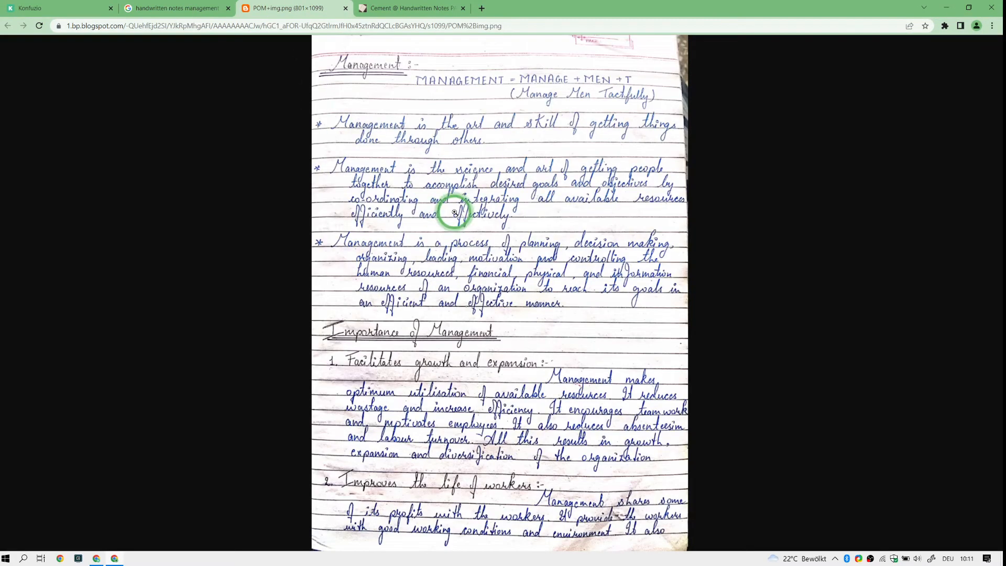
mouse_move(637, 190)
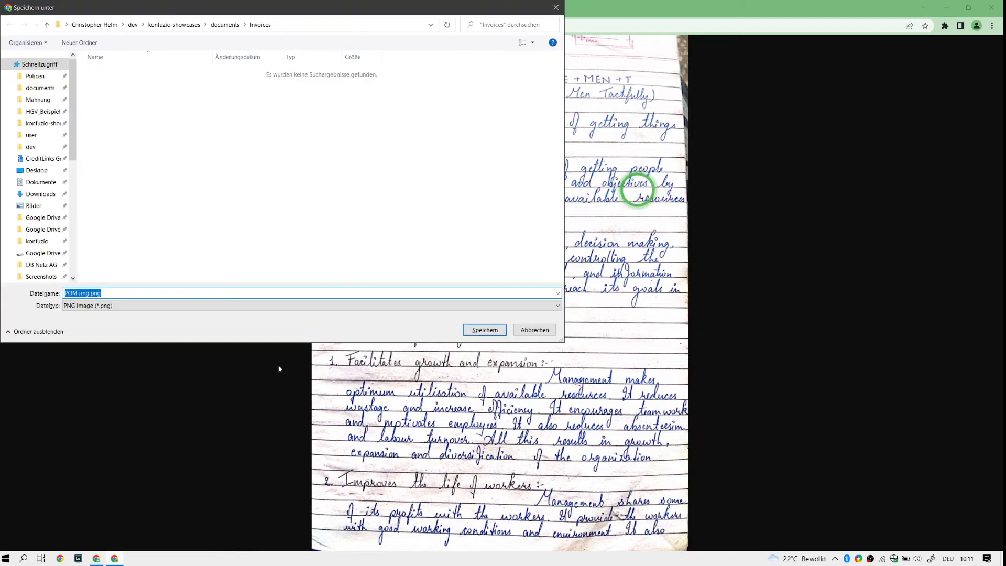
click(484, 329)
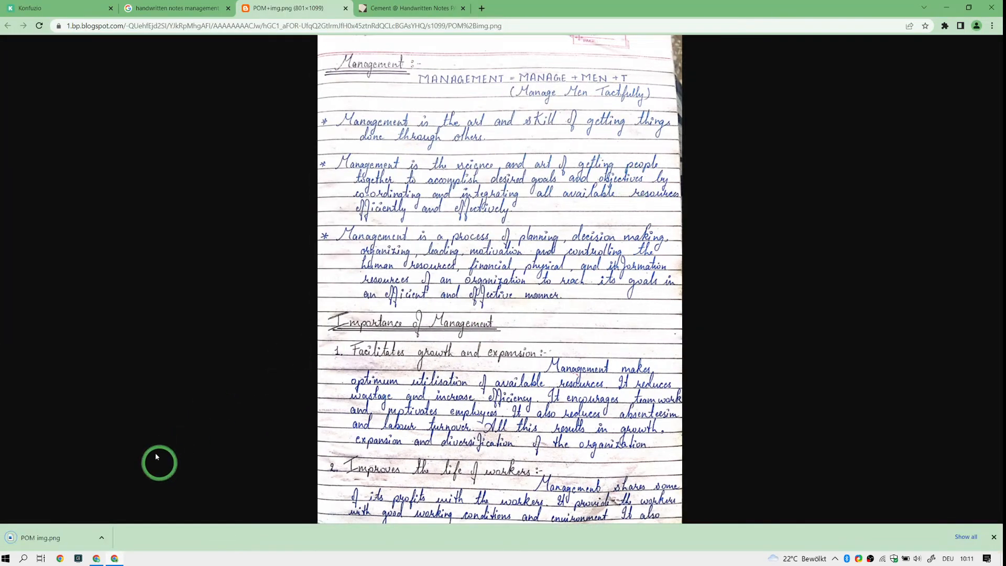
click(58, 8)
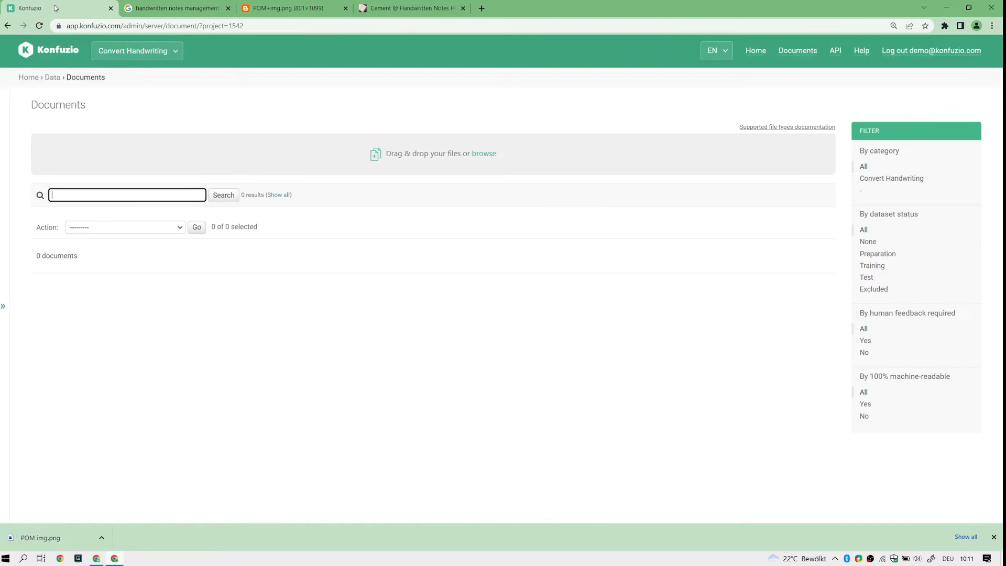
Upload POM img.png to the project and open it once OCR finishes.
click(446, 157)
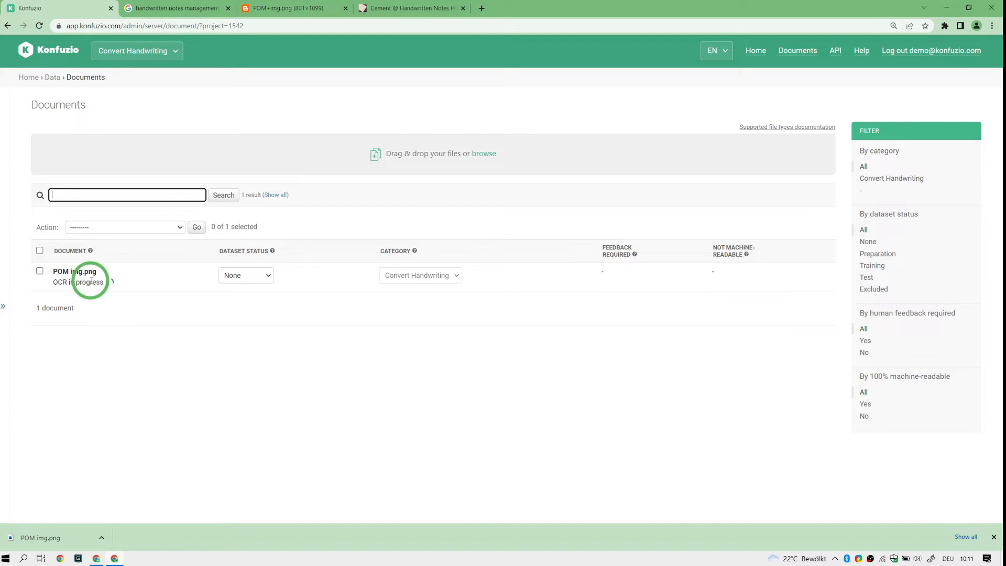
mouse_move(138, 336)
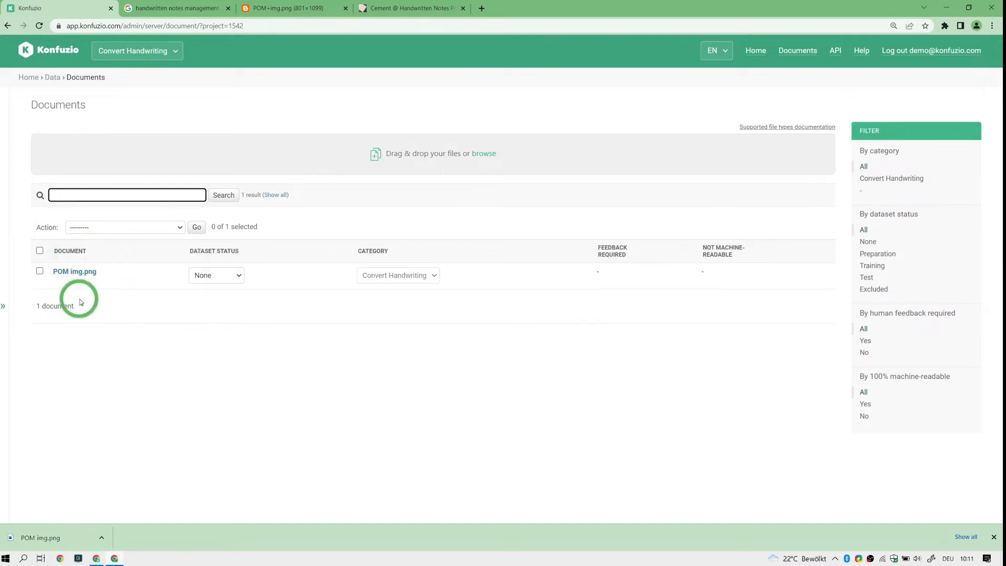
mouse_move(73, 271)
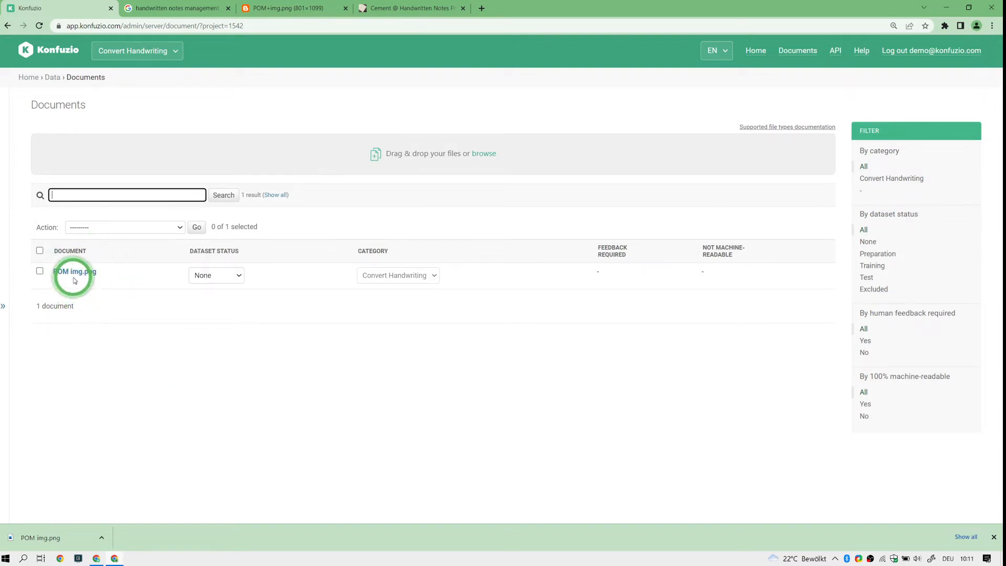
click(73, 271)
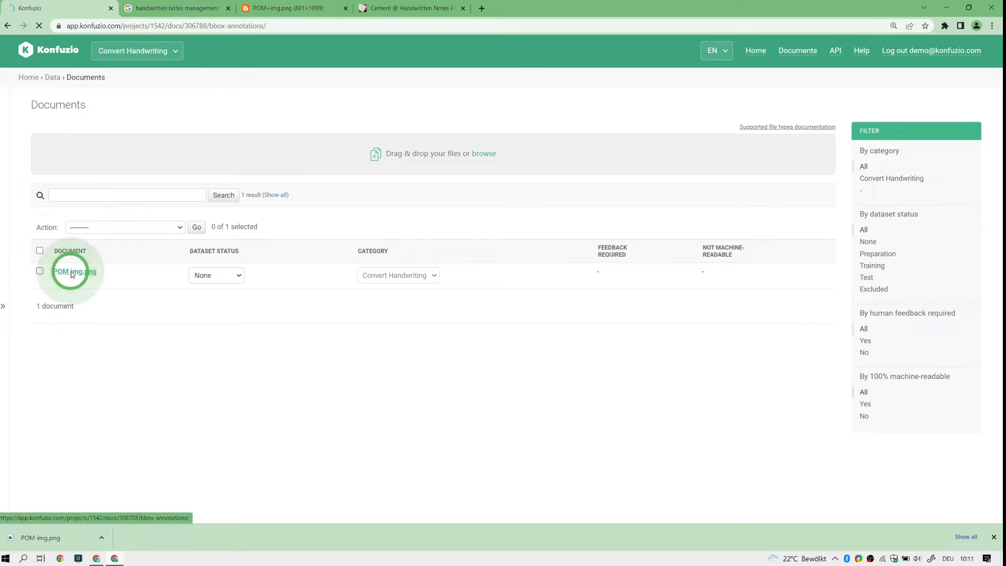
From POM img.png's annotation view, go to its Details page.
click(73, 272)
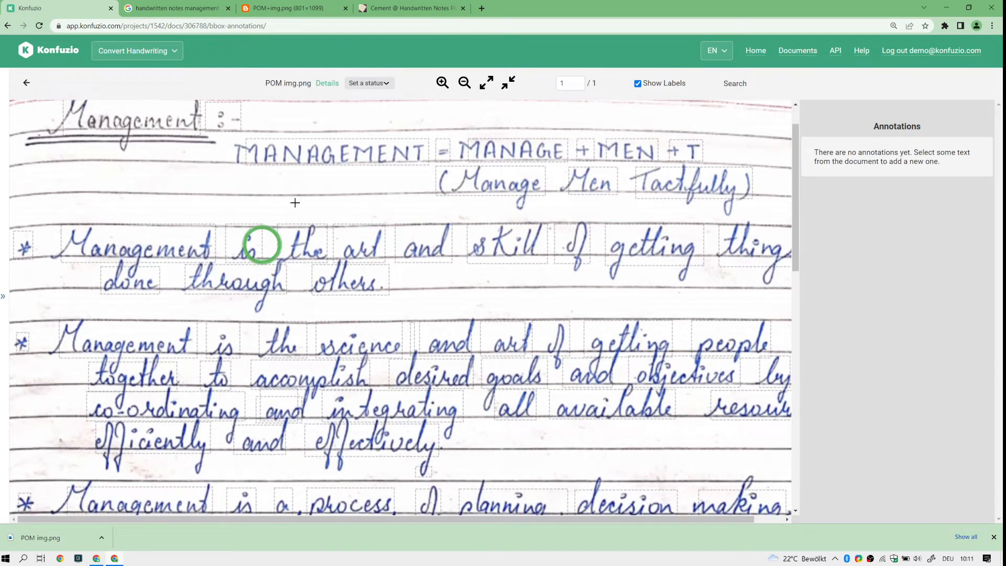
mouse_move(424, 377)
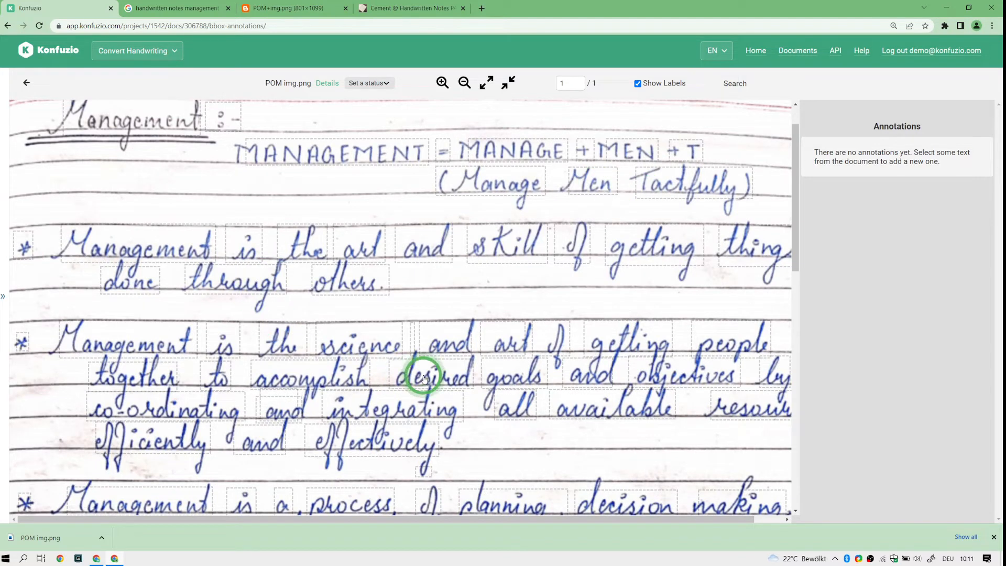
mouse_move(385, 166)
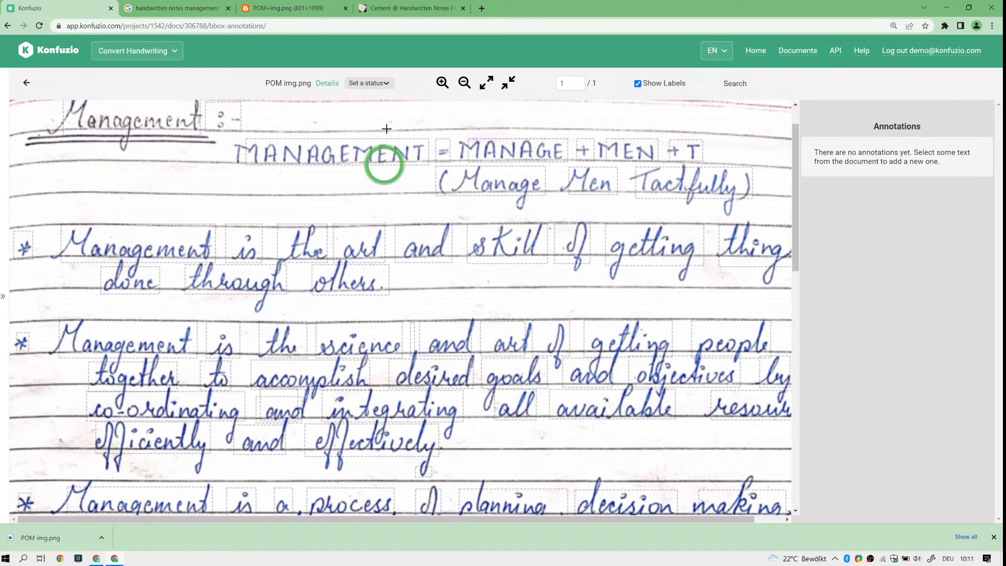
mouse_move(388, 124)
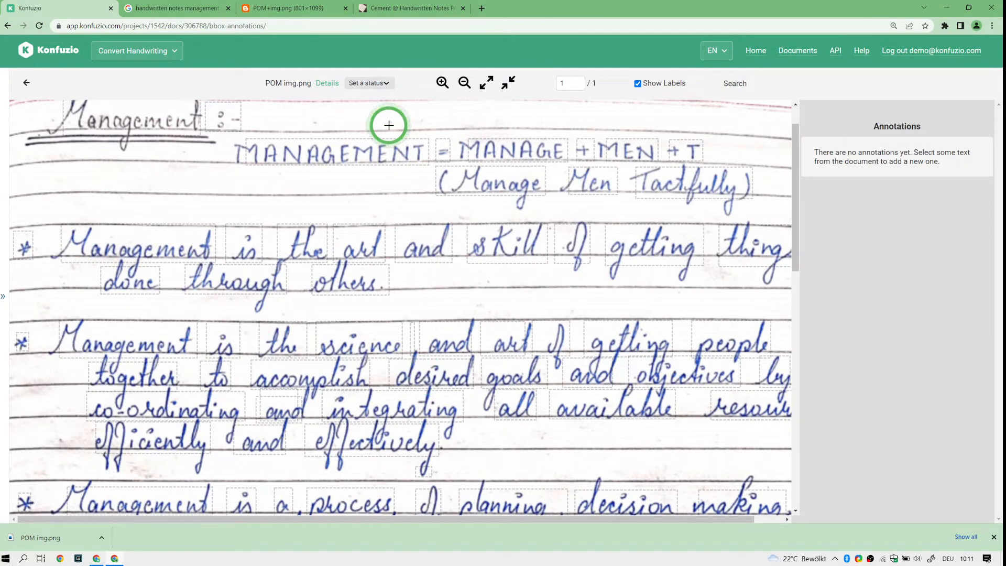
mouse_move(324, 93)
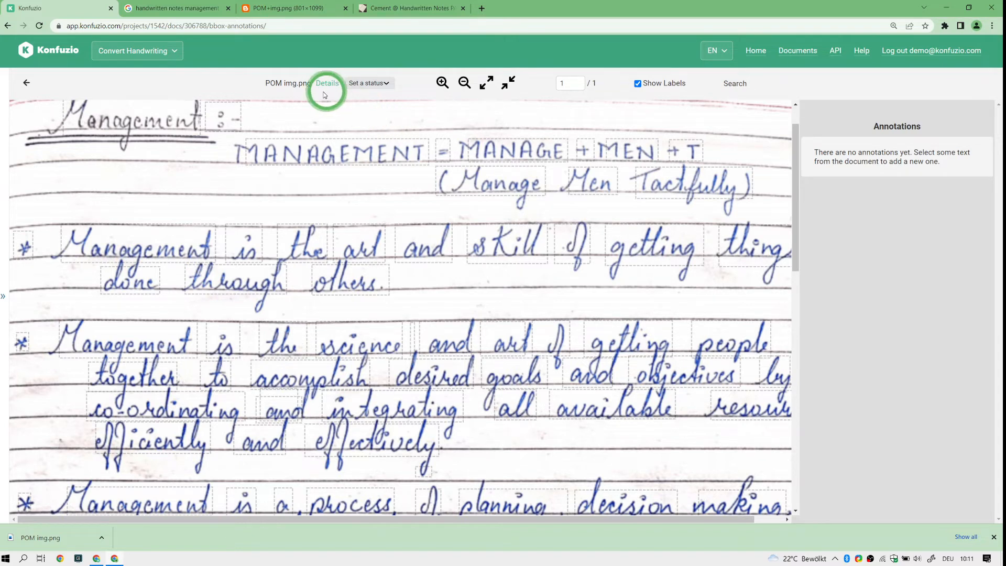
click(327, 83)
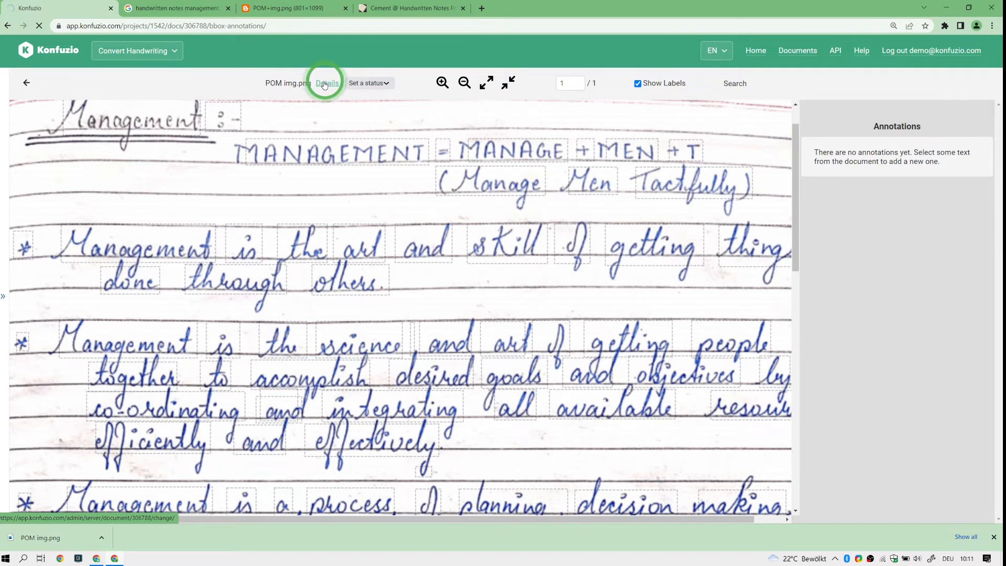
From the Change document page, open the generated searchable PDF File link.
click(327, 82)
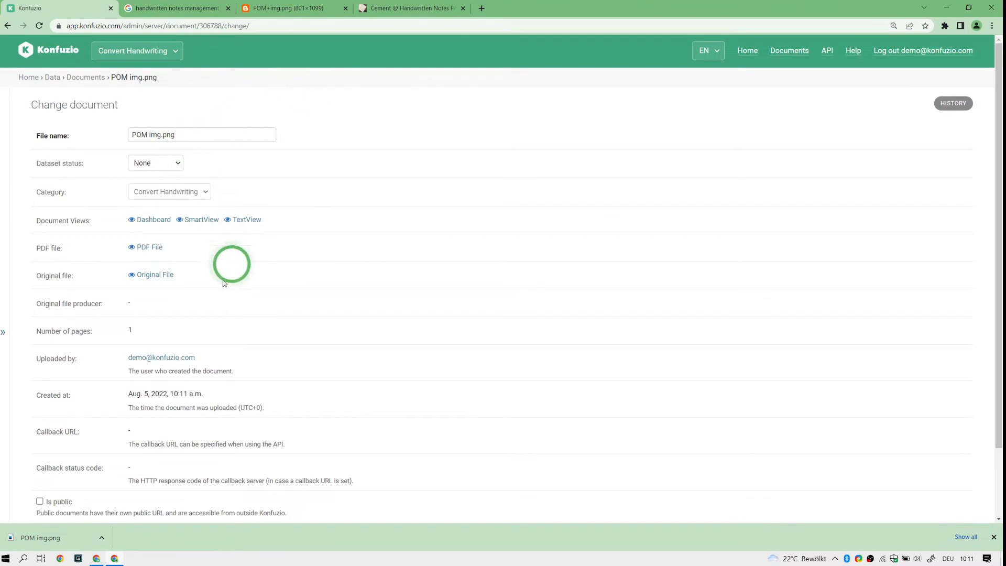
scroll(down, 3)
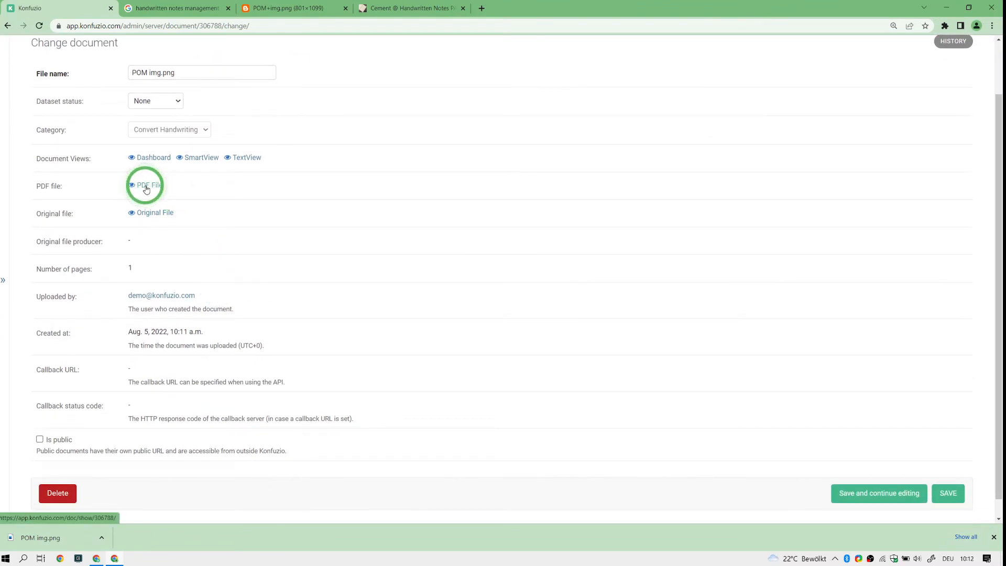
click(147, 186)
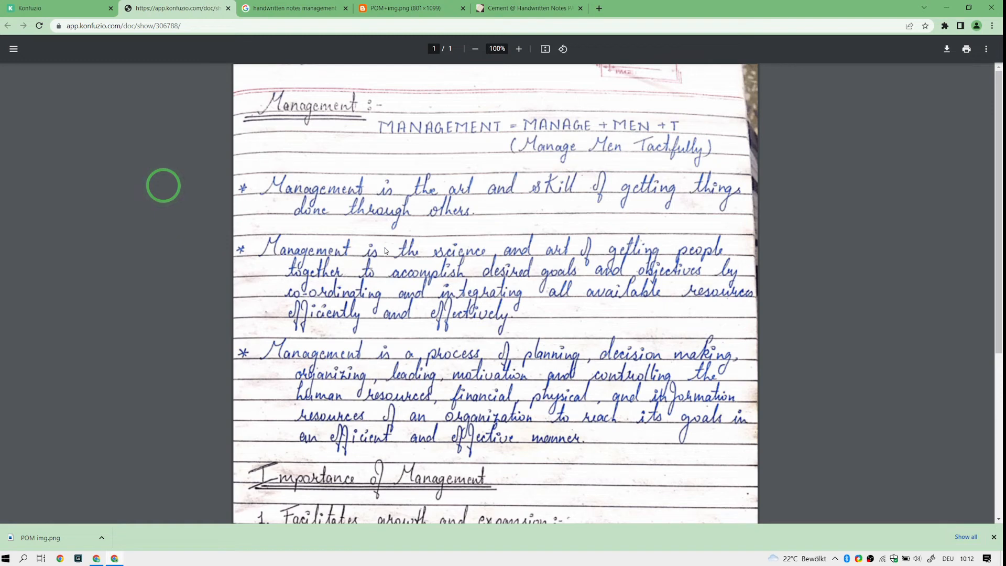
mouse_move(173, 167)
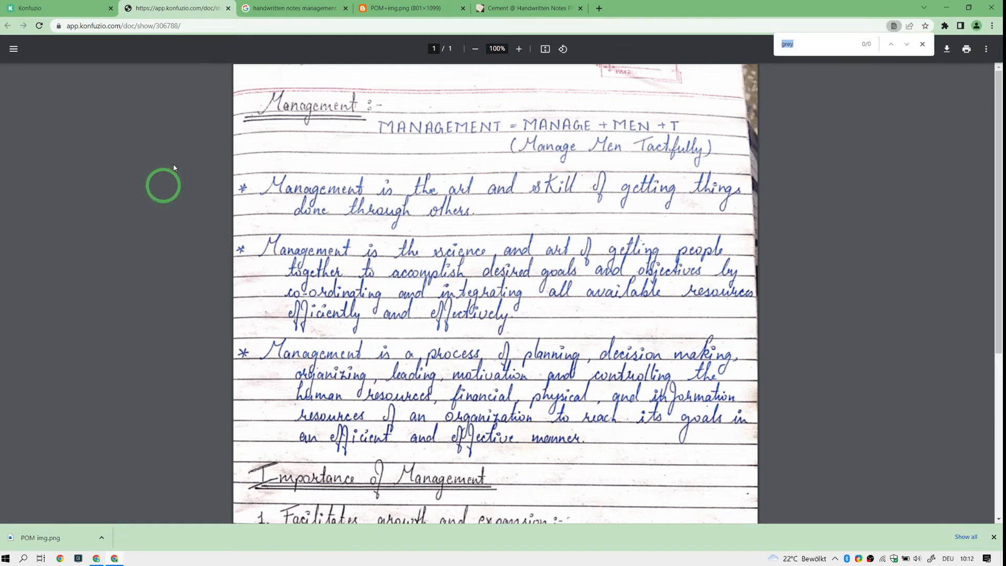
Search the PDF for 'Management' and jump to the second of its 8 matches.
text(Ma)
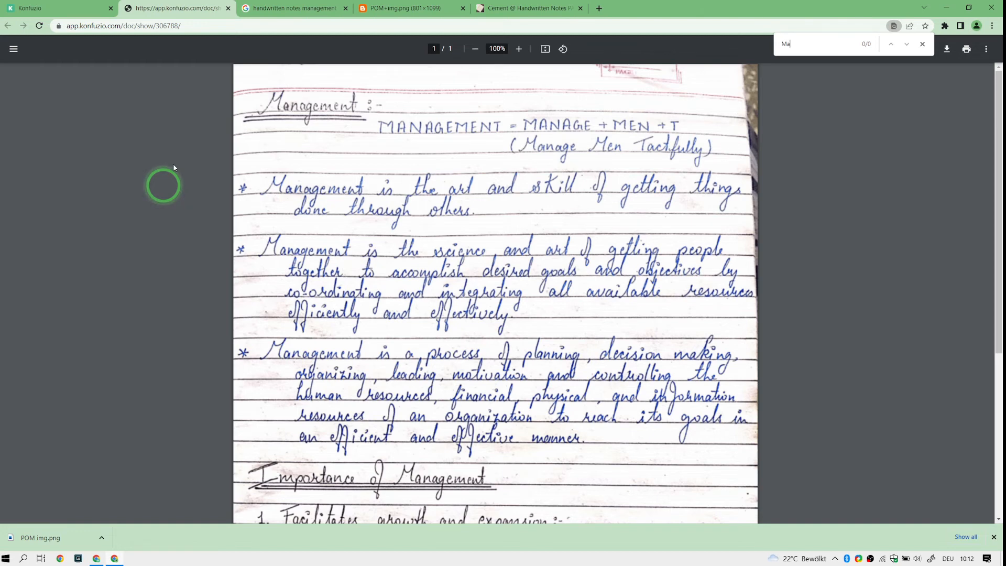
text(nagement)
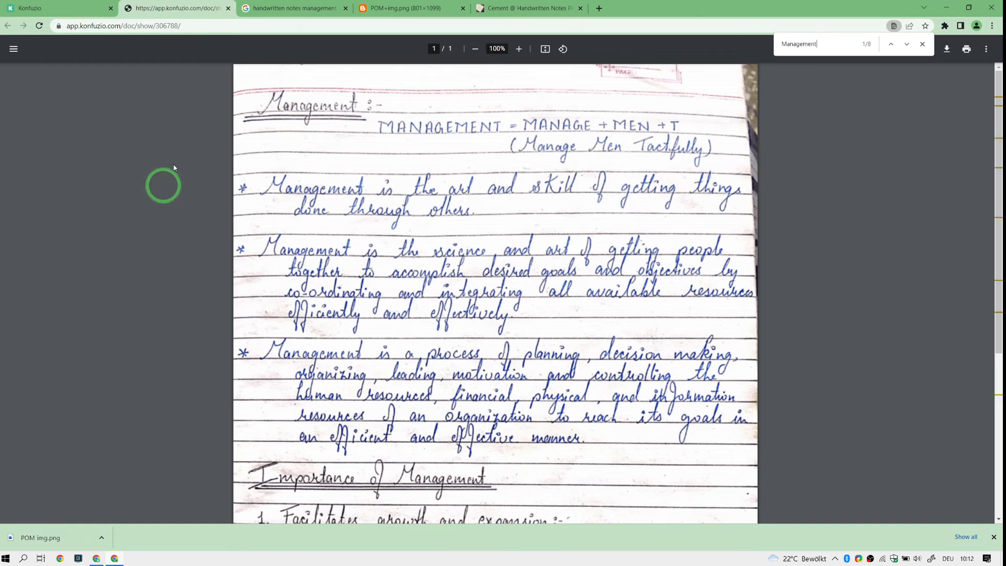
click(906, 44)
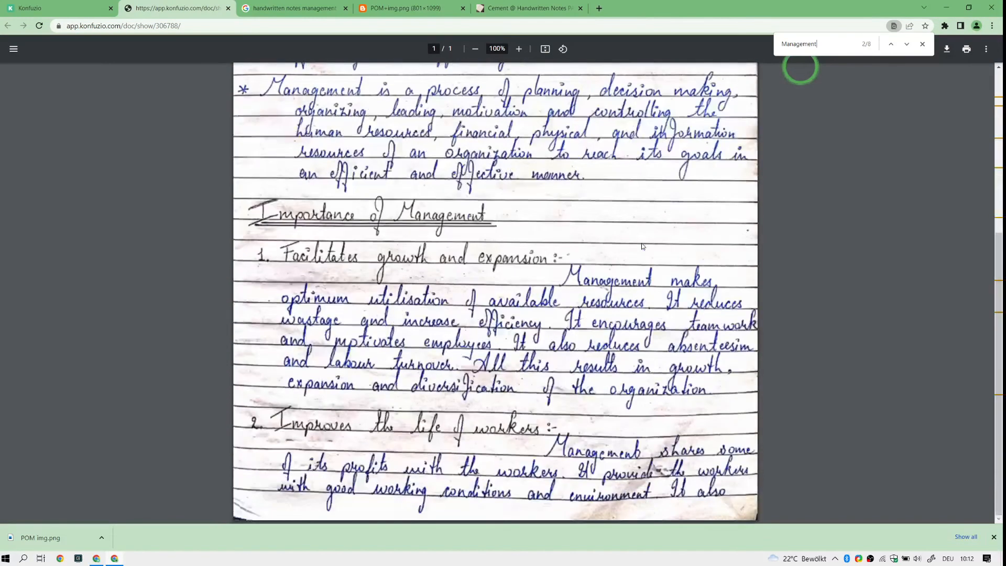
mouse_move(925, 82)
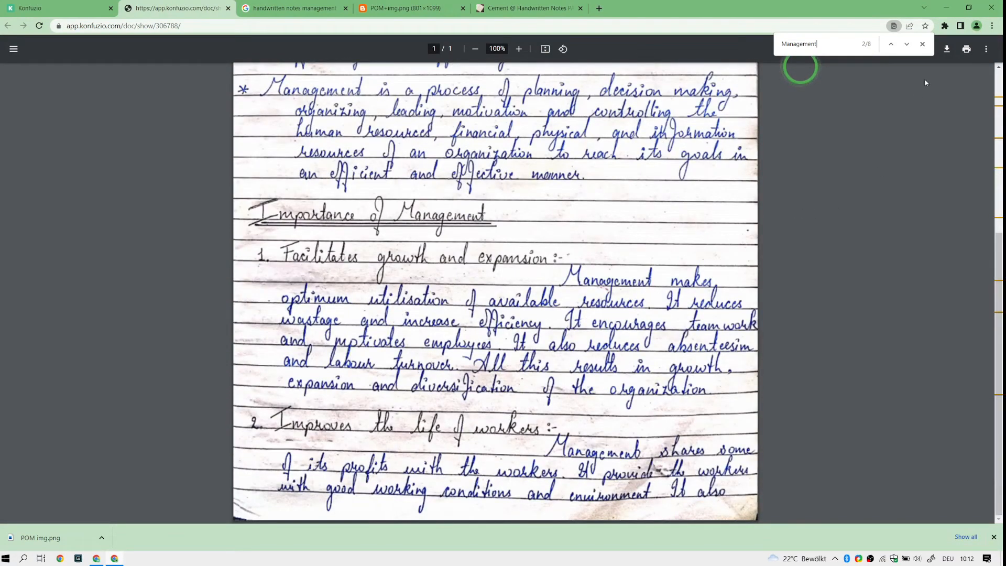
mouse_move(945, 49)
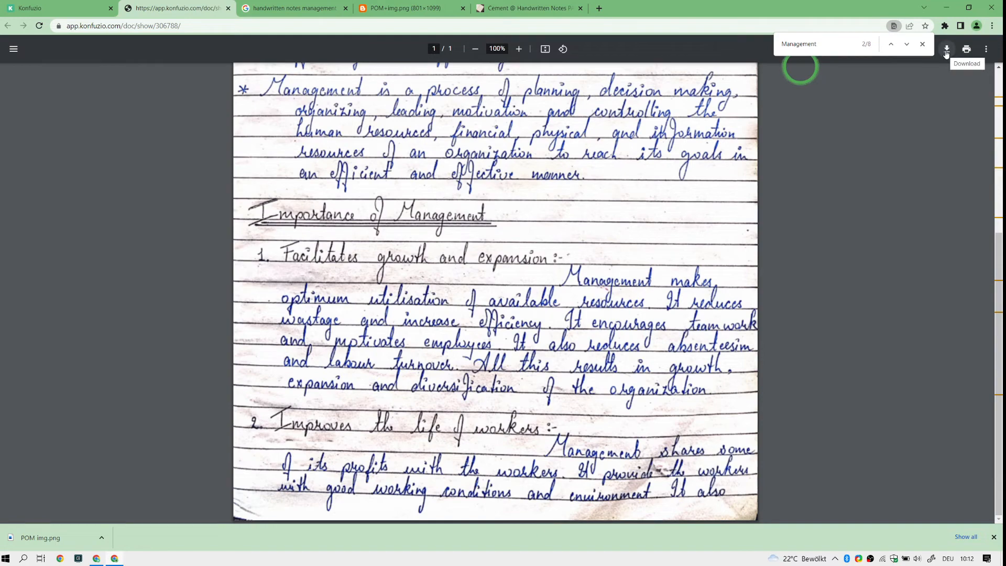
Download the PDF as POM img_ocr.pdf into Invoices and show it in its folder.
click(946, 50)
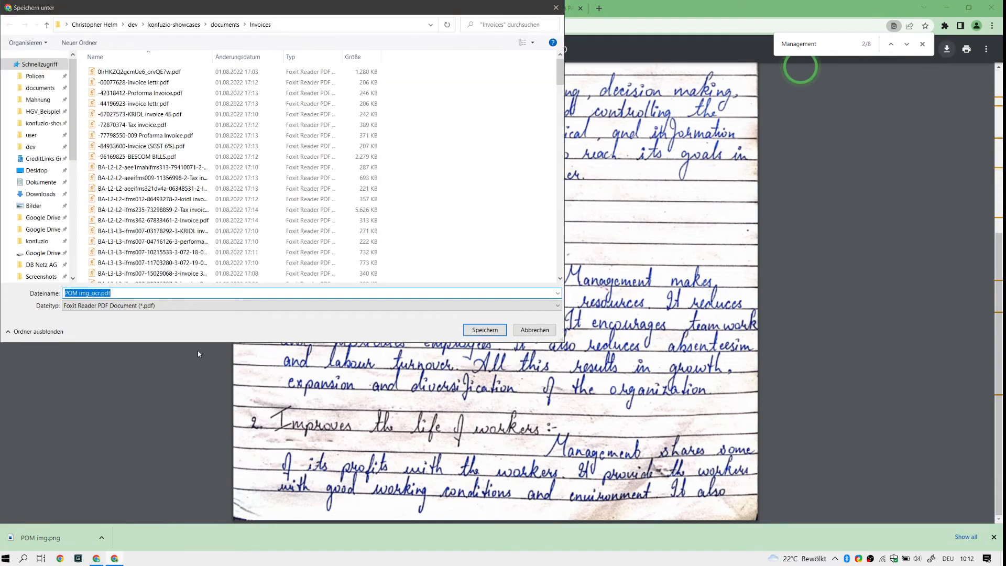
click(484, 329)
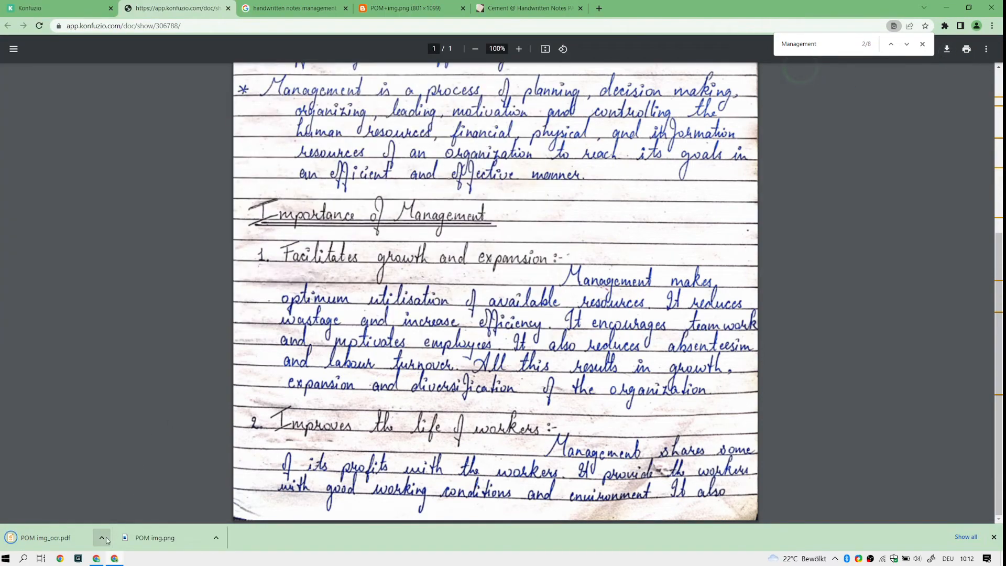
click(102, 537)
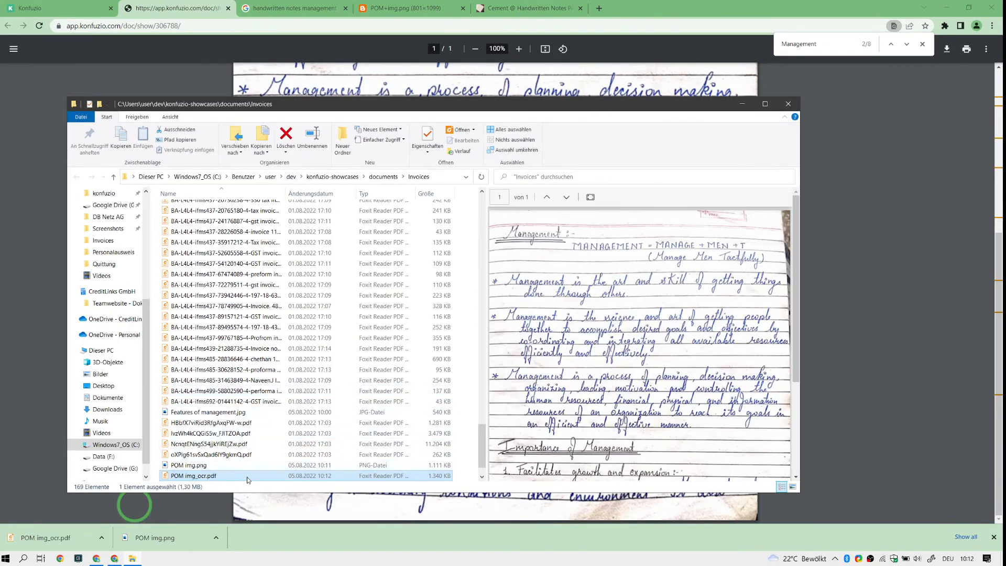
mouse_move(213, 475)
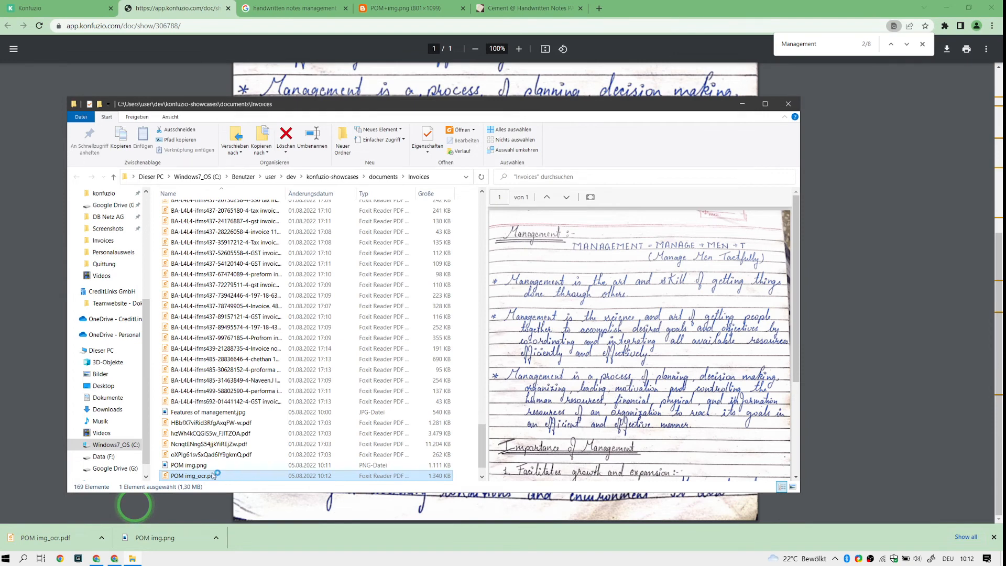
mouse_move(211, 475)
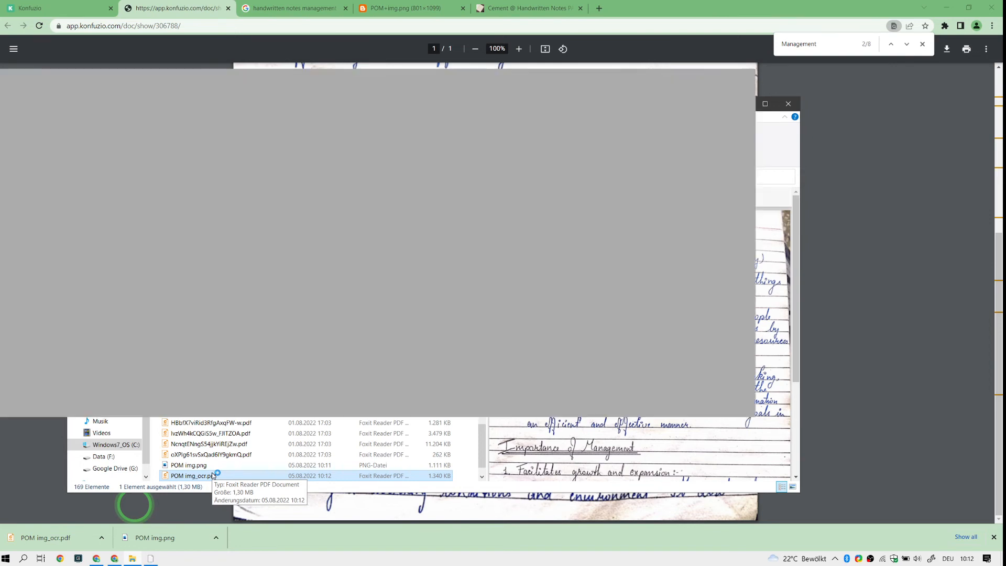
Open POM img_ocr.pdf from the Invoices folder in Foxit Reader.
double_click(189, 476)
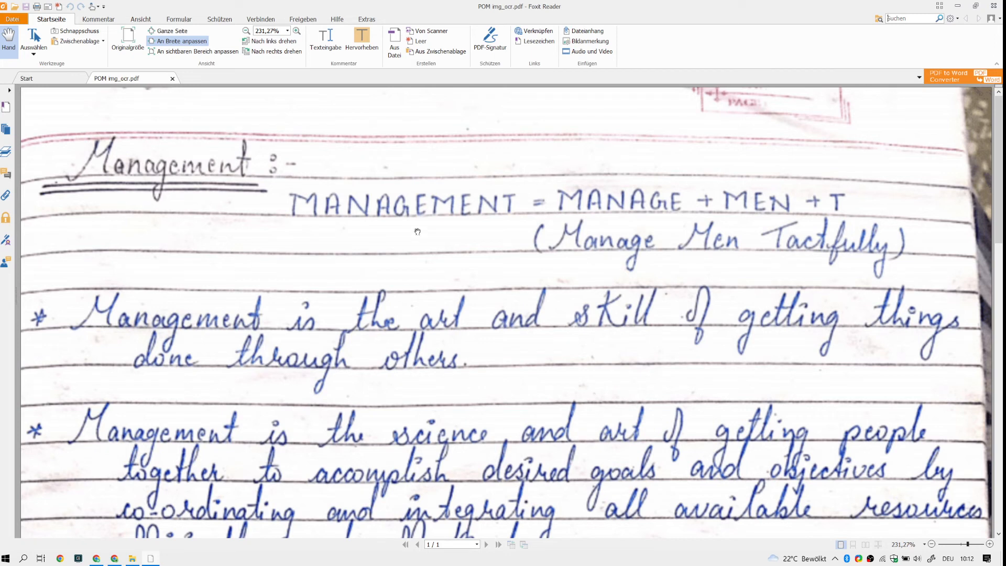
Search for 'Management' and step through matches down to the Importance of Management section.
text(Management)
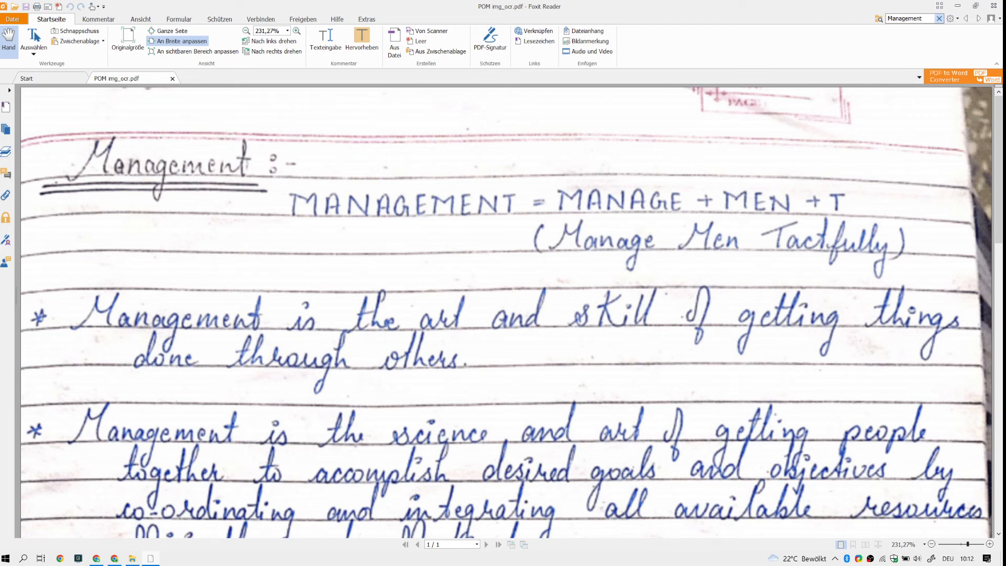
double_click(411, 202)
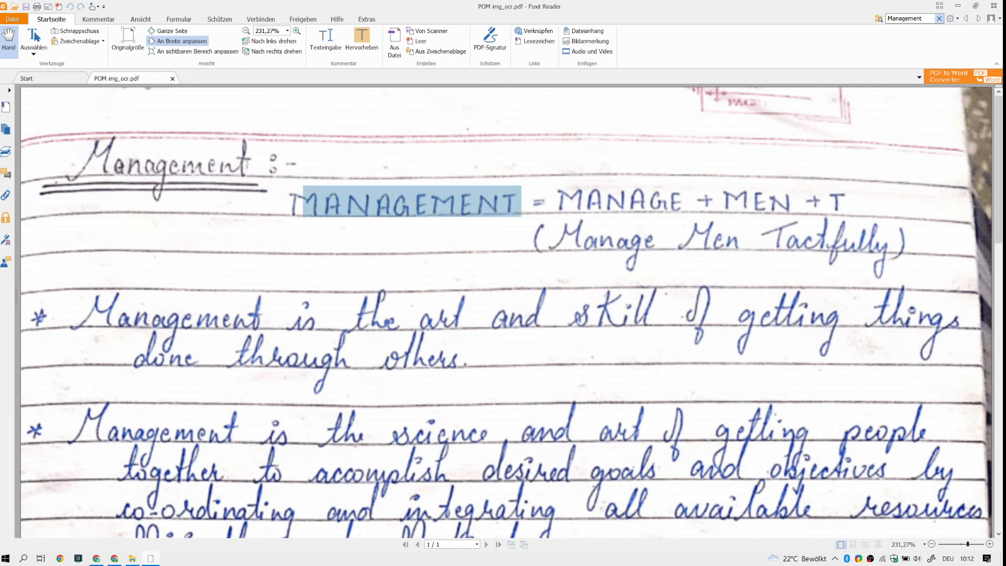
scroll(down, 3)
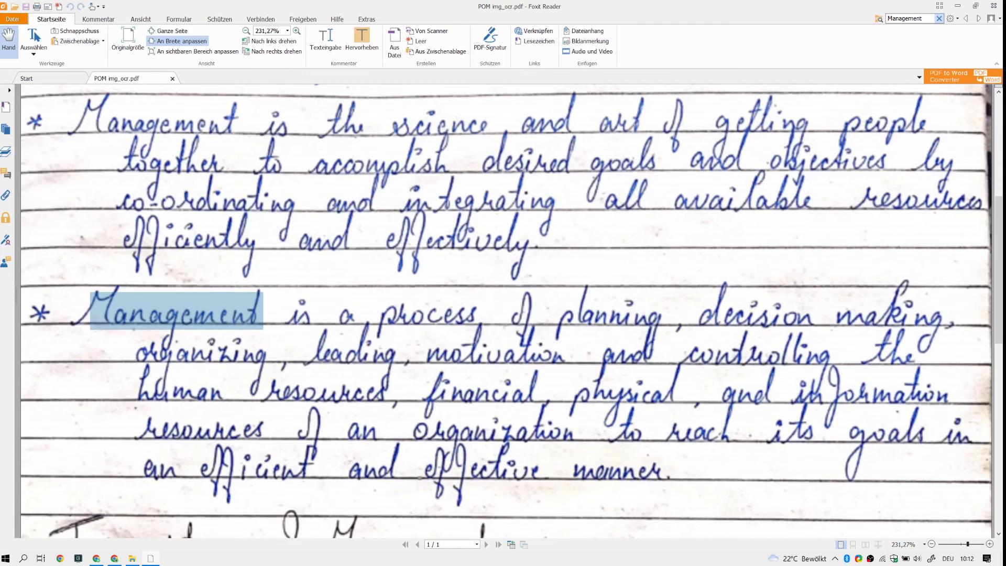
mouse_move(52, 279)
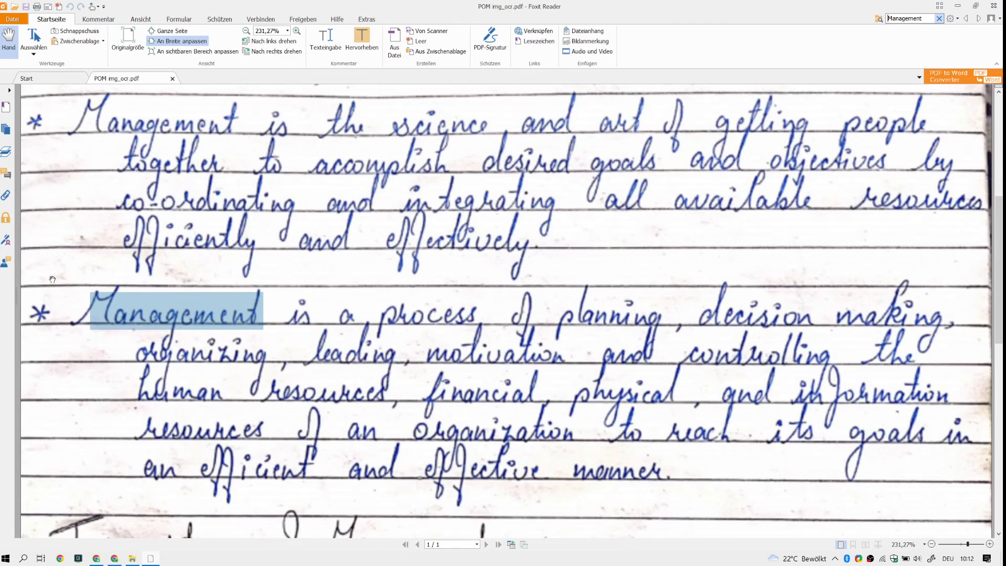
scroll(down, 3)
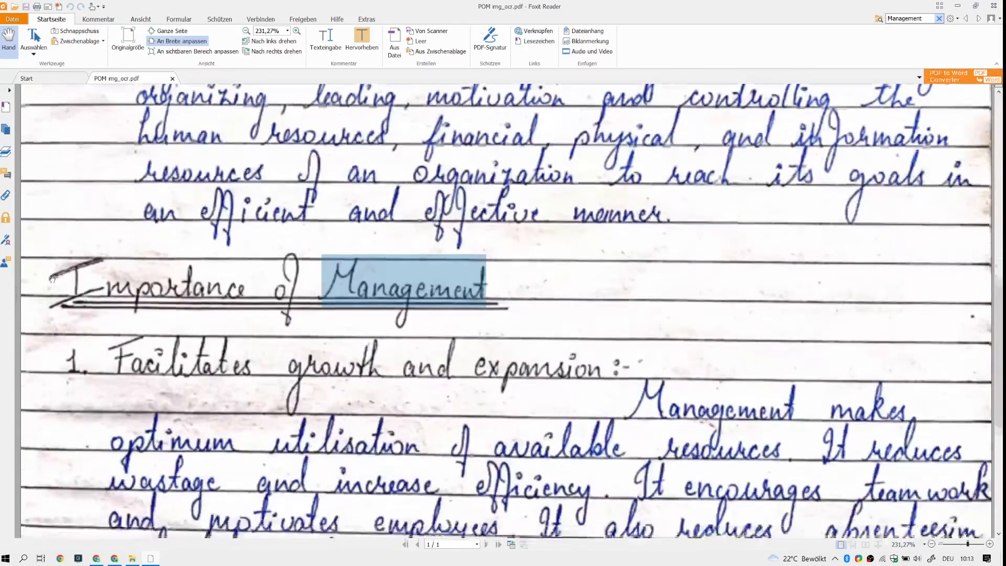
scroll(down, 3)
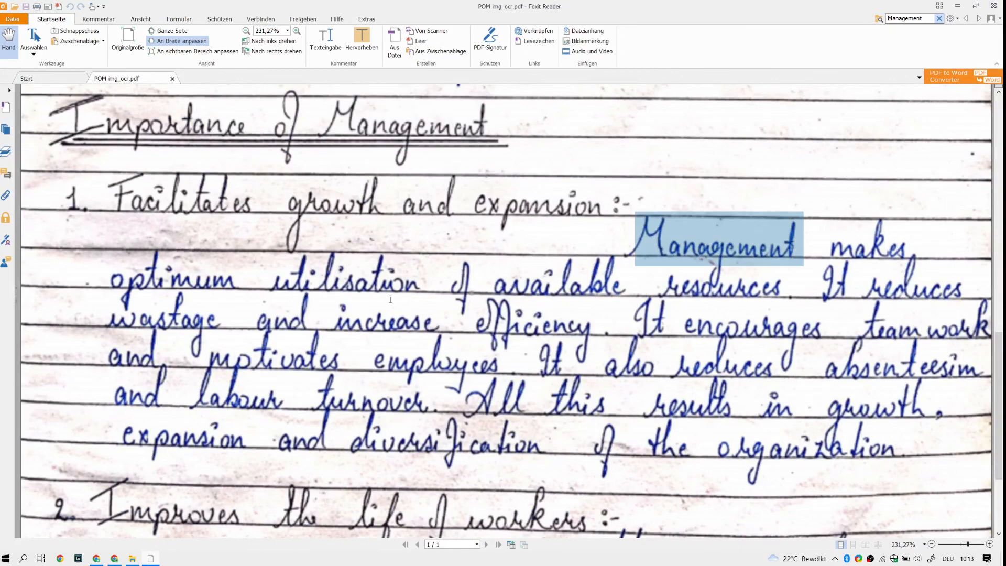
mouse_move(337, 416)
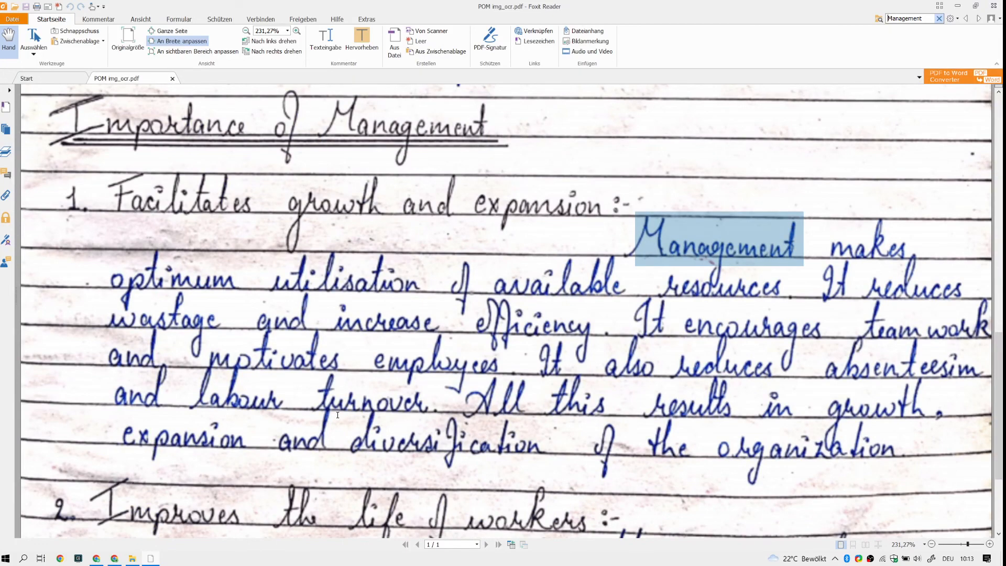